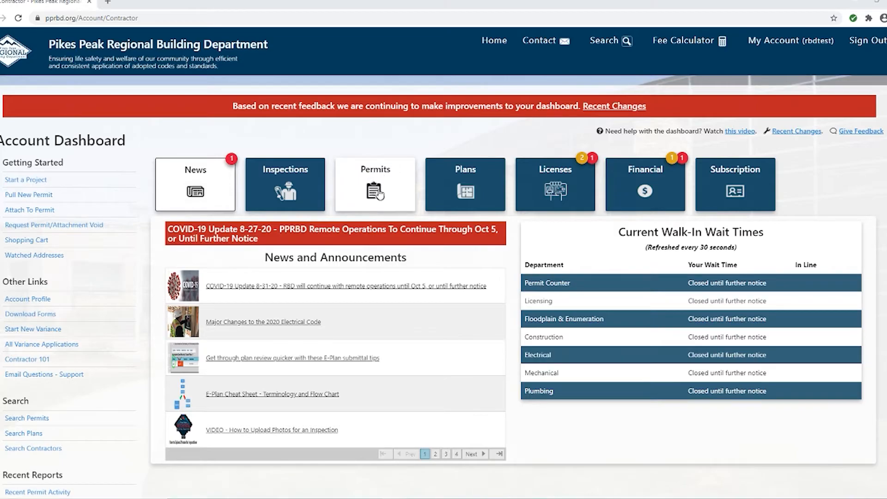
# Go to My Permits from the Account Dashboard's Permits tile.
pyautogui.click(375, 185)
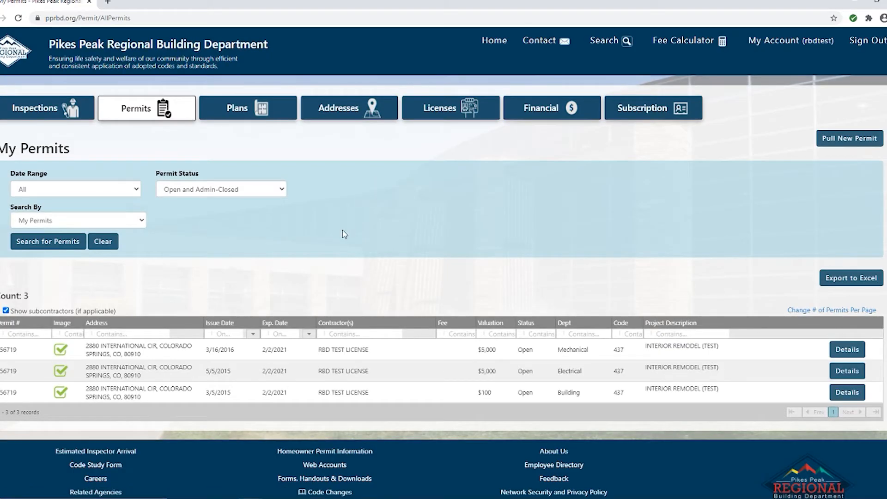
pyautogui.moveTo(496, 397)
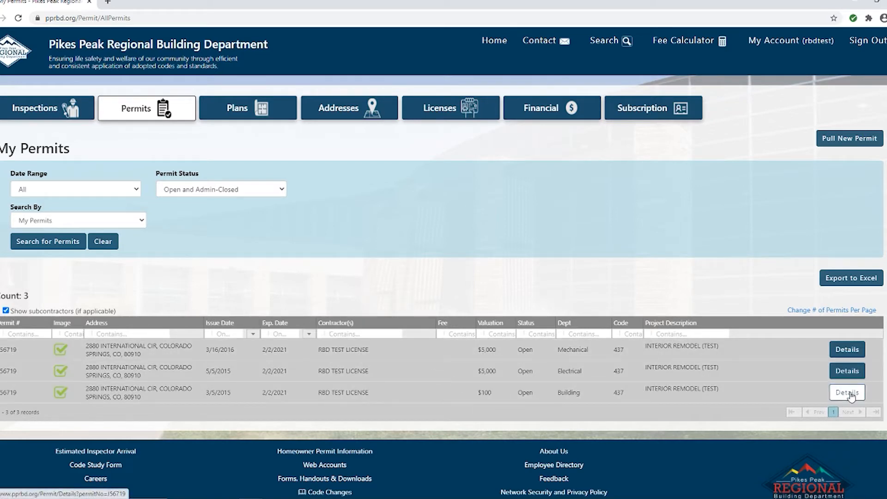
pyautogui.click(847, 392)
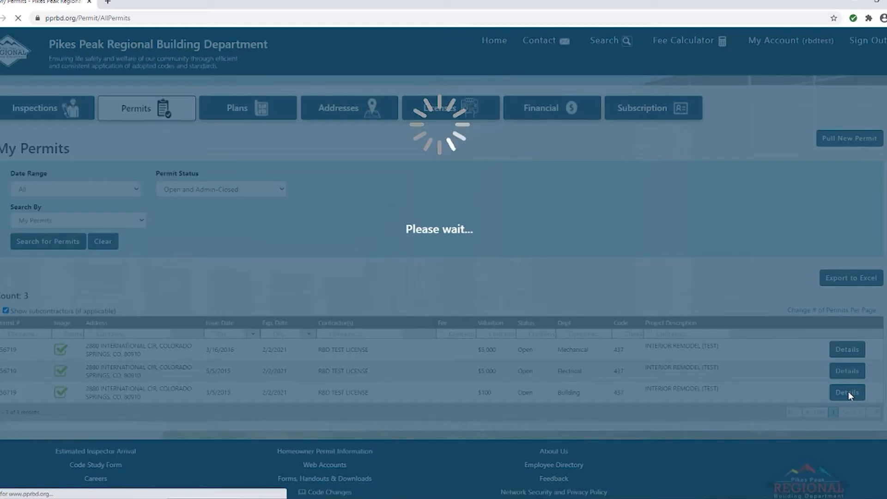
pyautogui.click(847, 392)
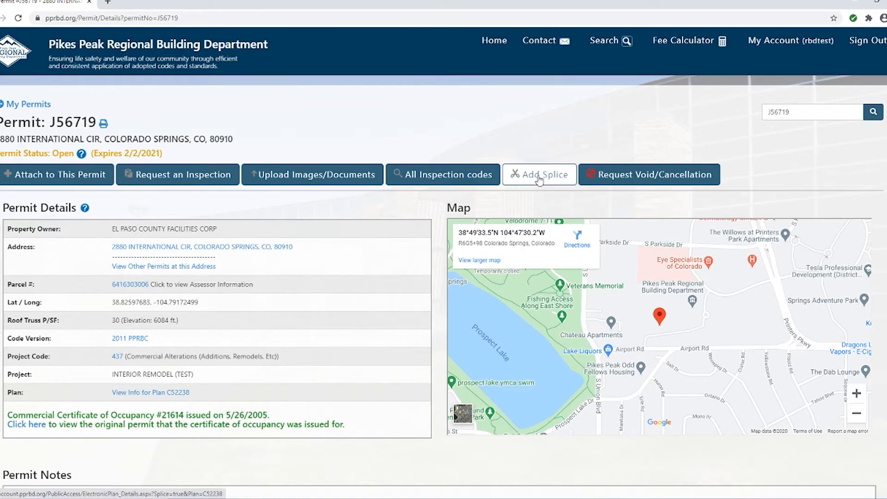
pyautogui.moveTo(538, 179)
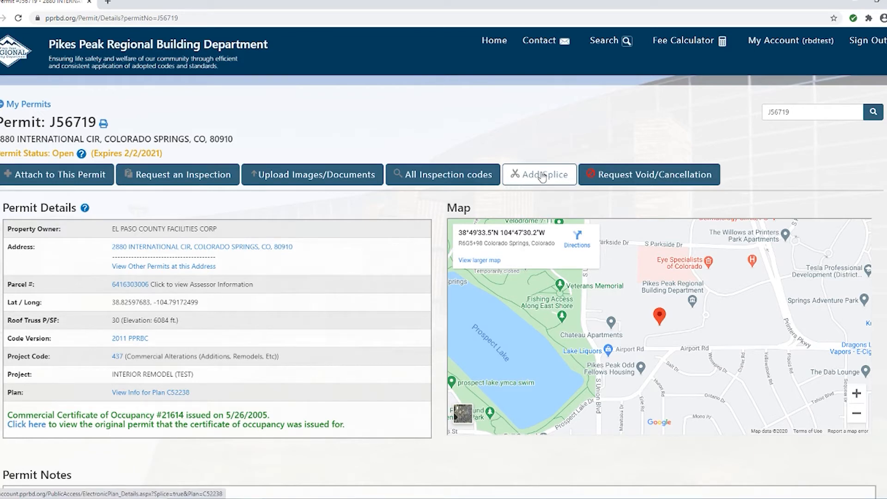
# Create and save a new splice for the permit as Electronic Plan 40210, status Incomplete.
pyautogui.click(538, 175)
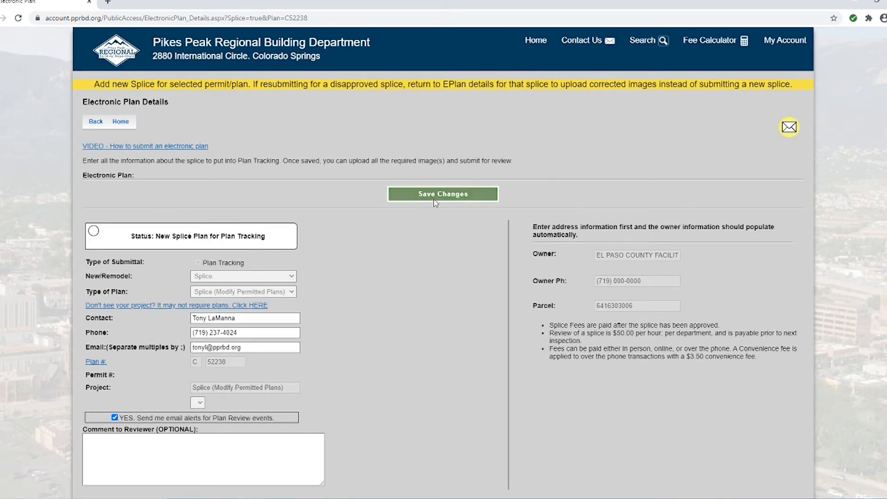
pyautogui.click(443, 193)
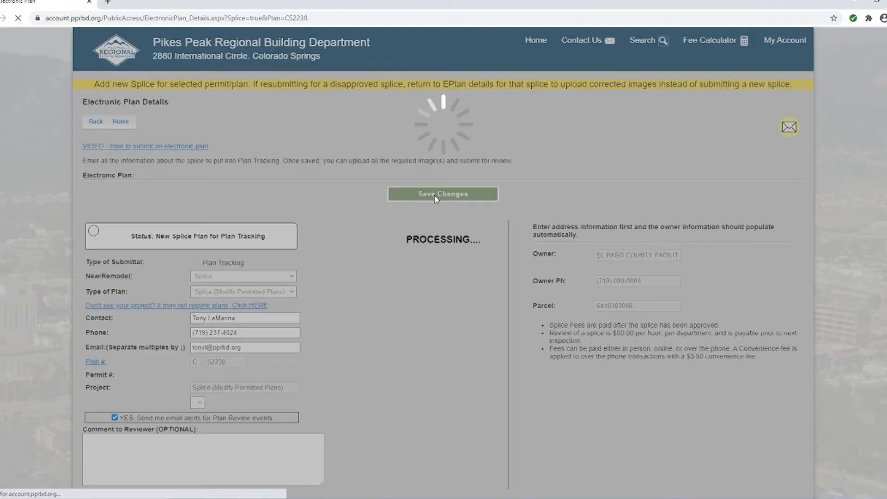
pyautogui.click(443, 194)
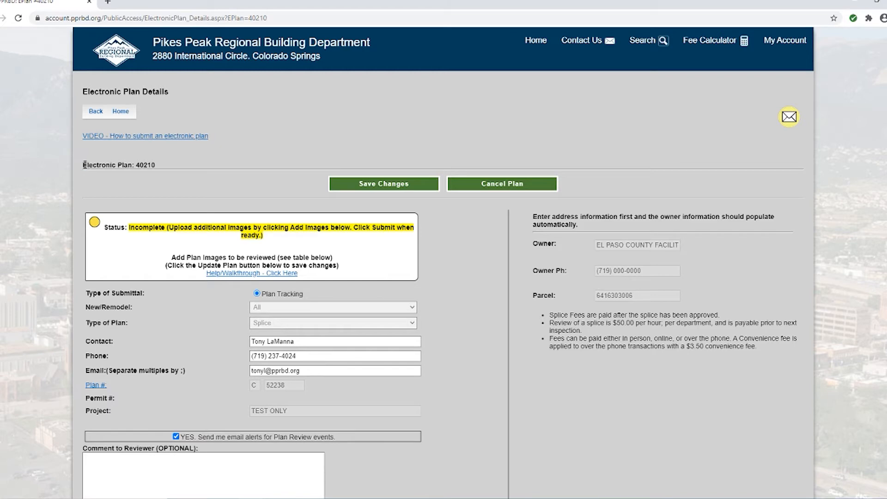
pyautogui.tripleClick(119, 165)
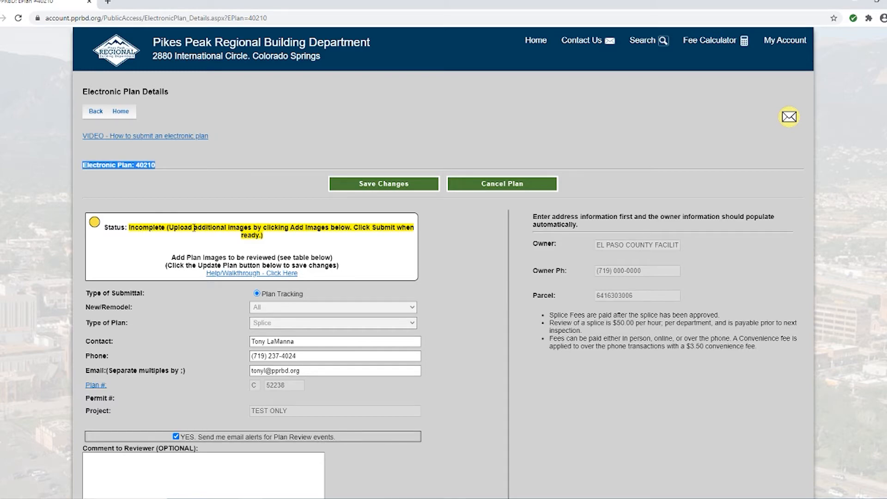
pyautogui.scroll(-3)
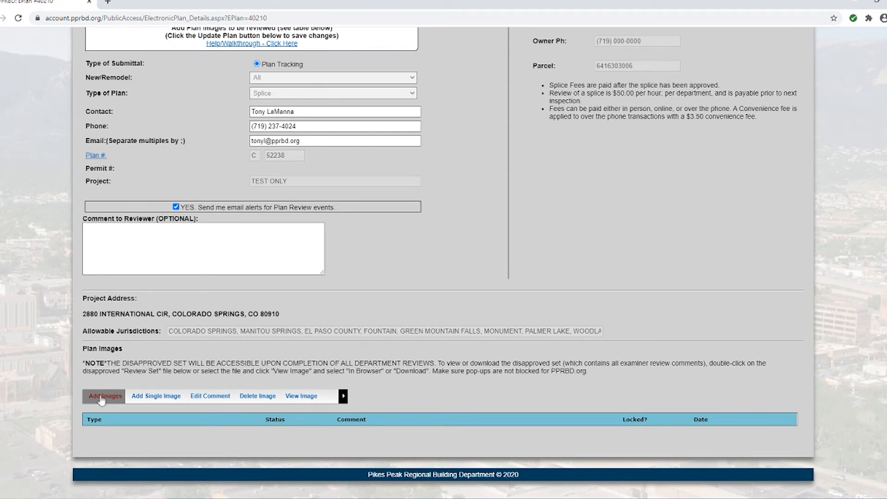
# On plan 40210's Add Images page, attach a PDF to the Mechanical Splice row.
pyautogui.click(104, 397)
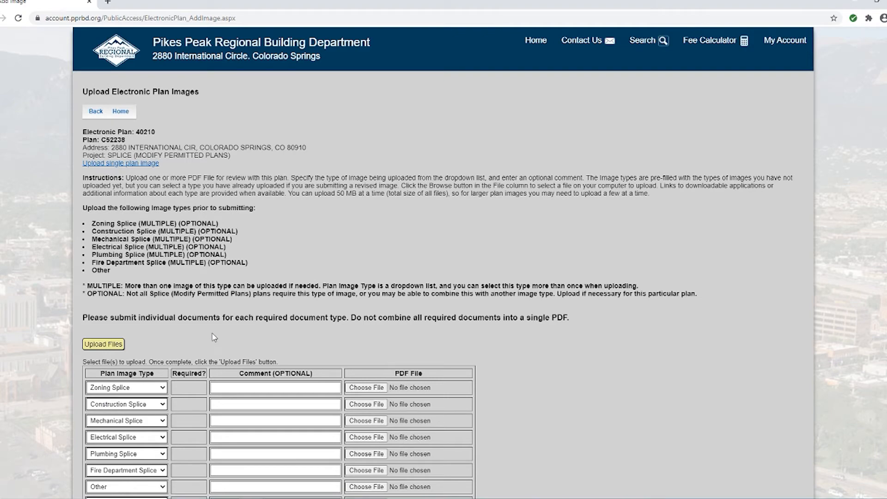
pyautogui.scroll(-3)
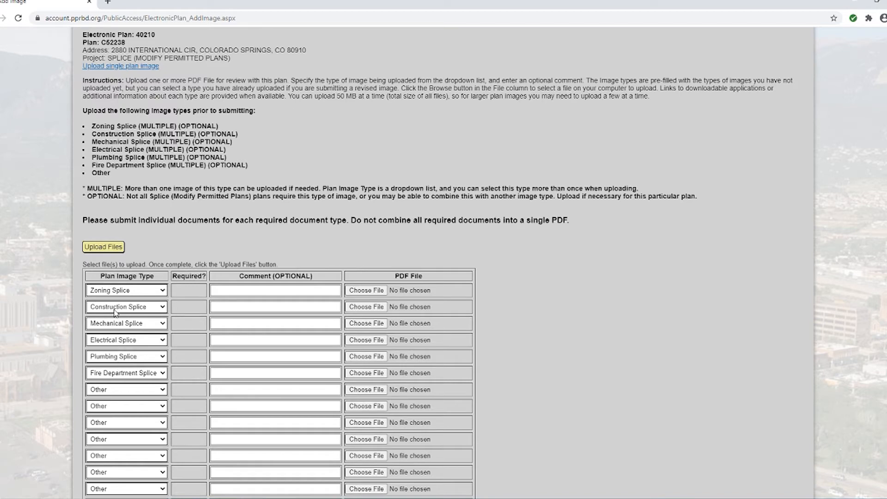
pyautogui.moveTo(109, 344)
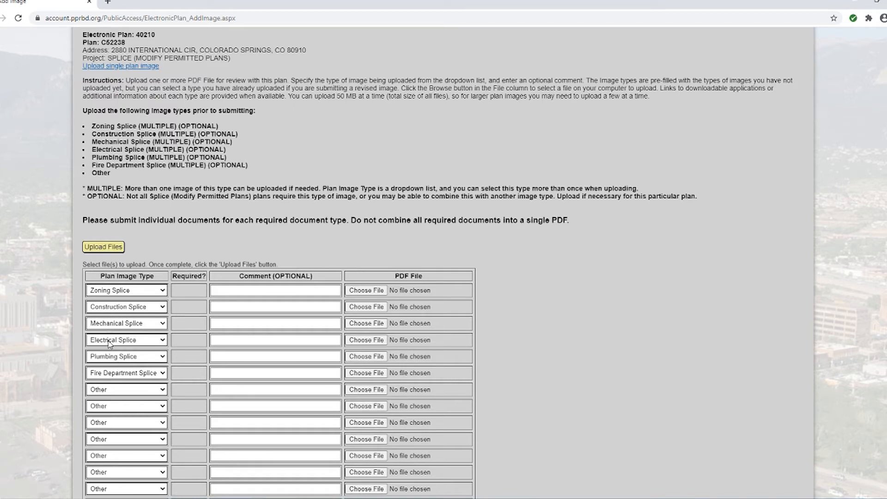
pyautogui.moveTo(138, 326)
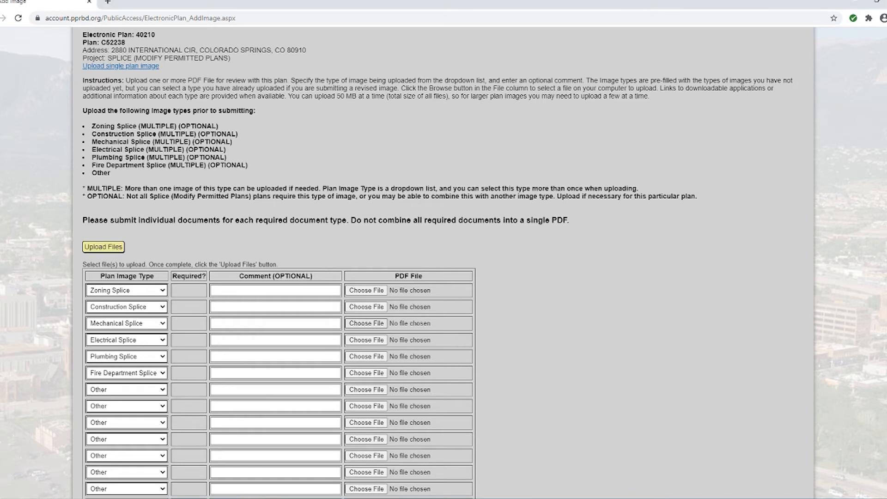
pyautogui.click(366, 323)
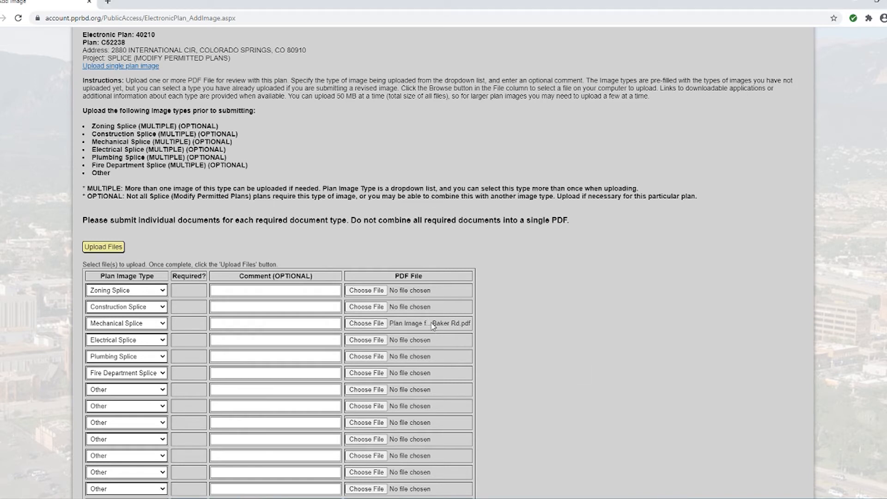
pyautogui.moveTo(432, 324)
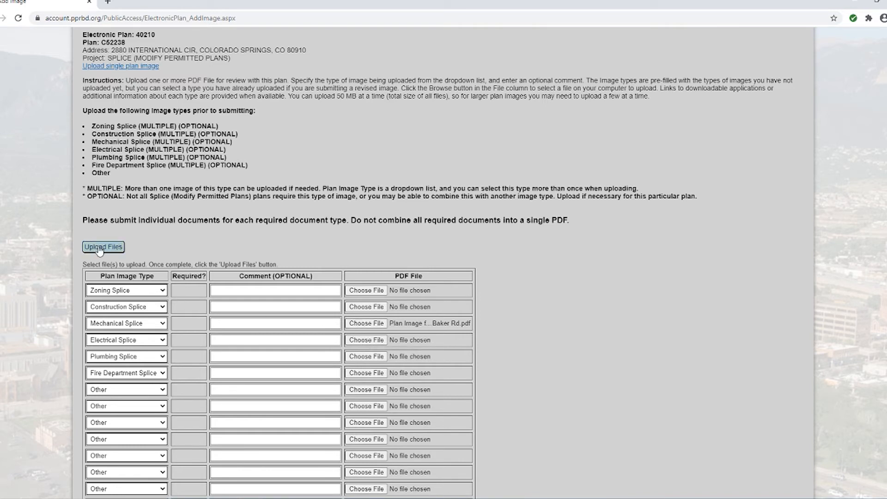
# Upload the Mechanical Splice PDF so it lists under Plan Images with status Uploaded.
pyautogui.click(103, 247)
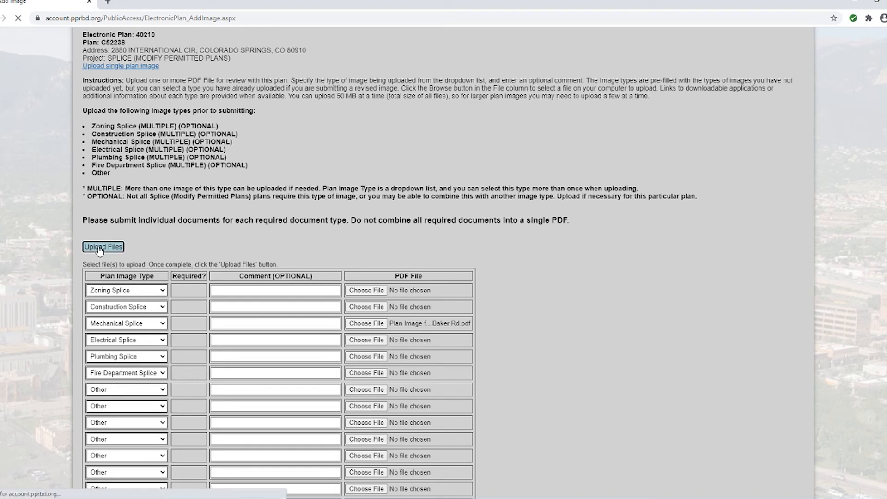
pyautogui.click(103, 246)
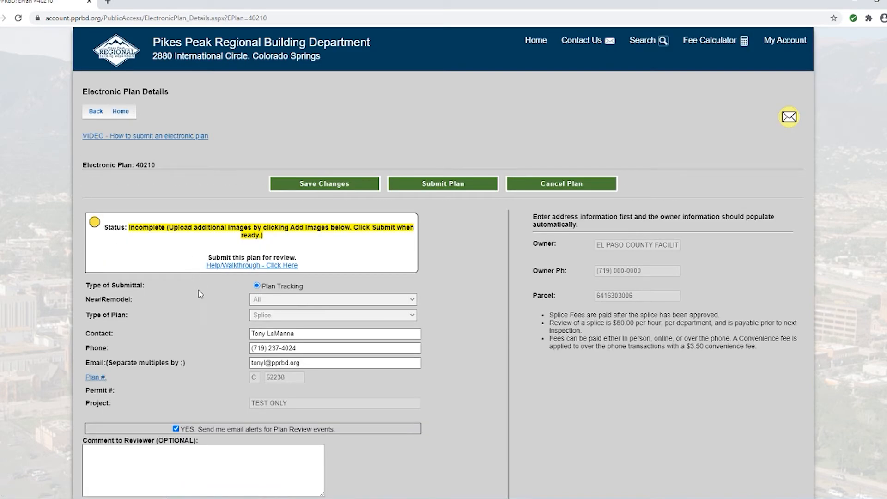
pyautogui.scroll(-3)
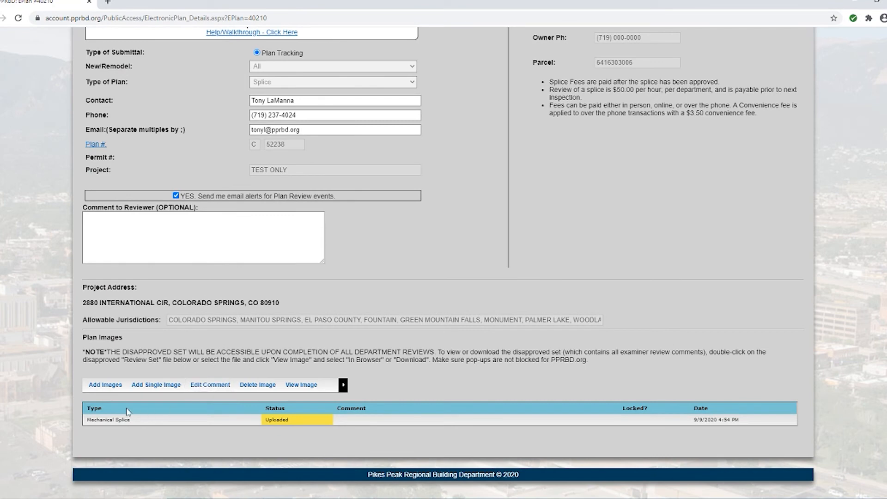
pyautogui.moveTo(136, 425)
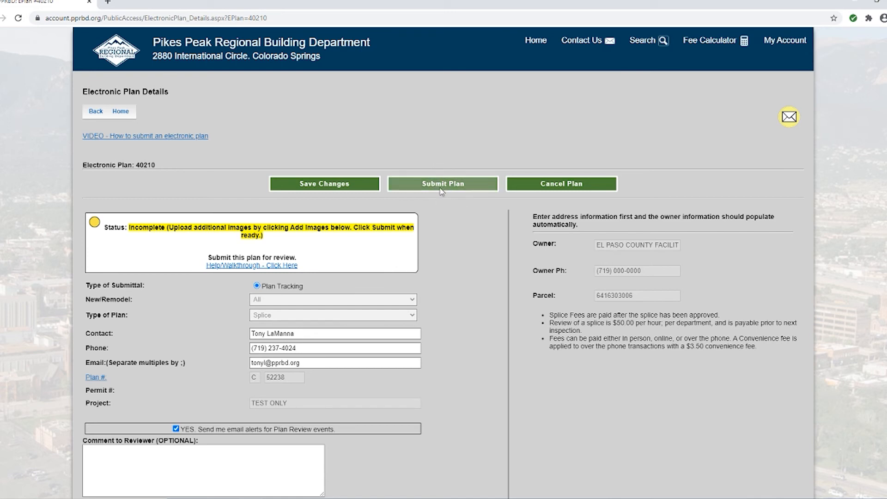
# Submit plan 40210 for review, setting its status to Submitted (Construction).
pyautogui.click(443, 183)
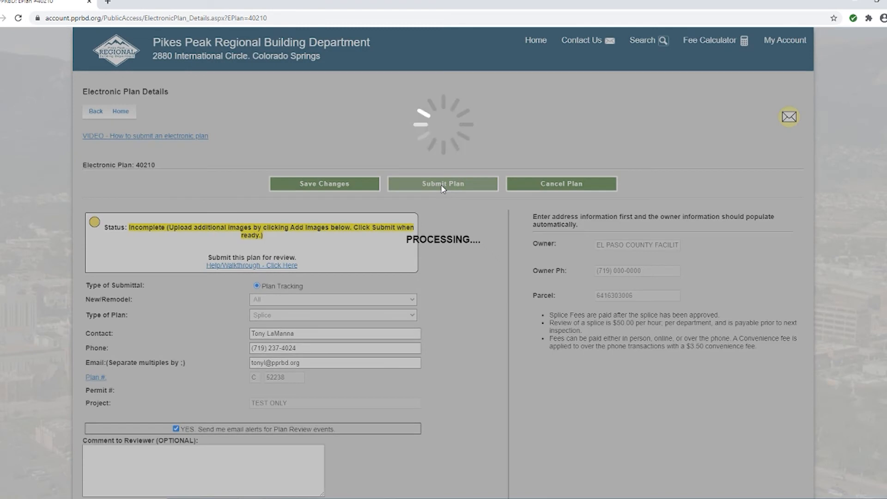
pyautogui.click(442, 183)
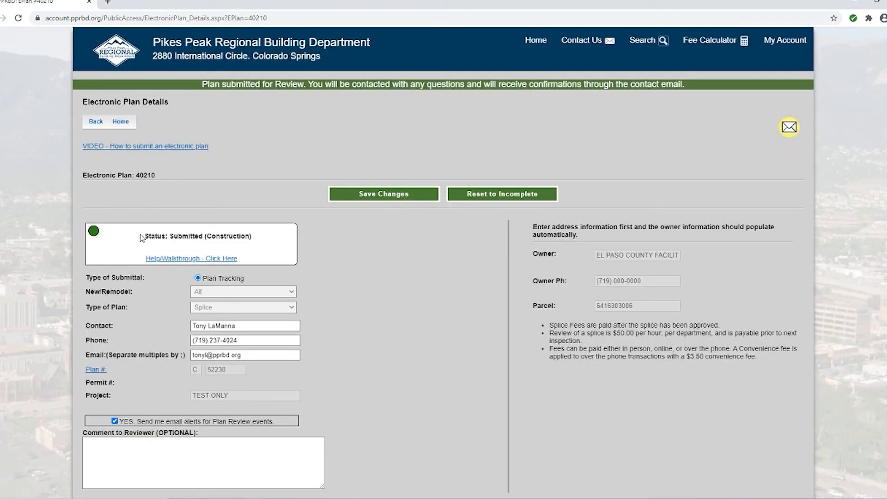